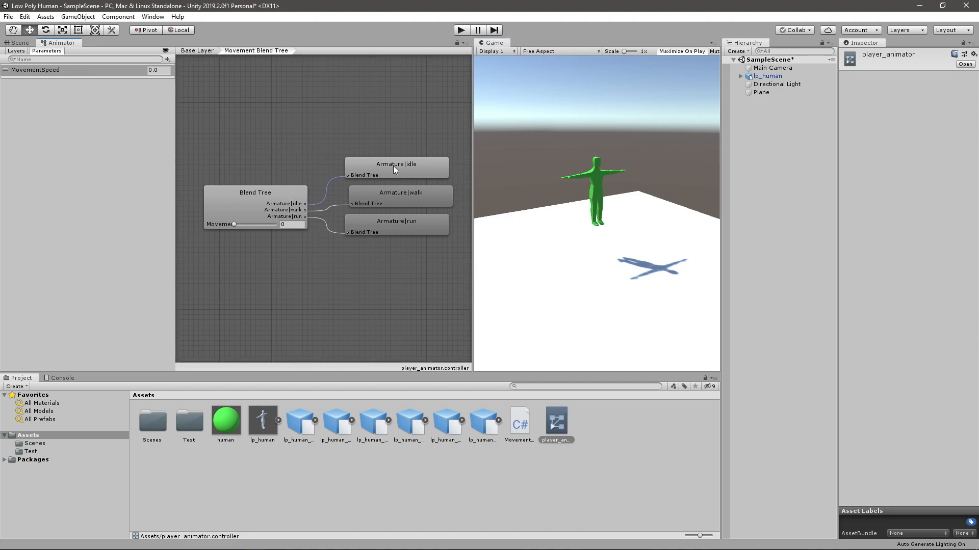
- Open the MovementController C# script from the Unity Project panel into Visual Studio
click(400, 193)
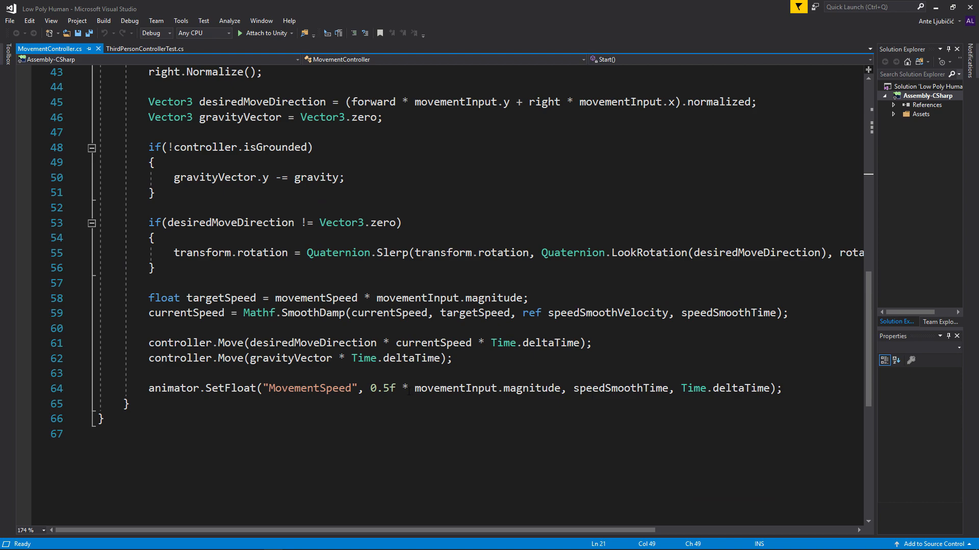
double_click(382, 389)
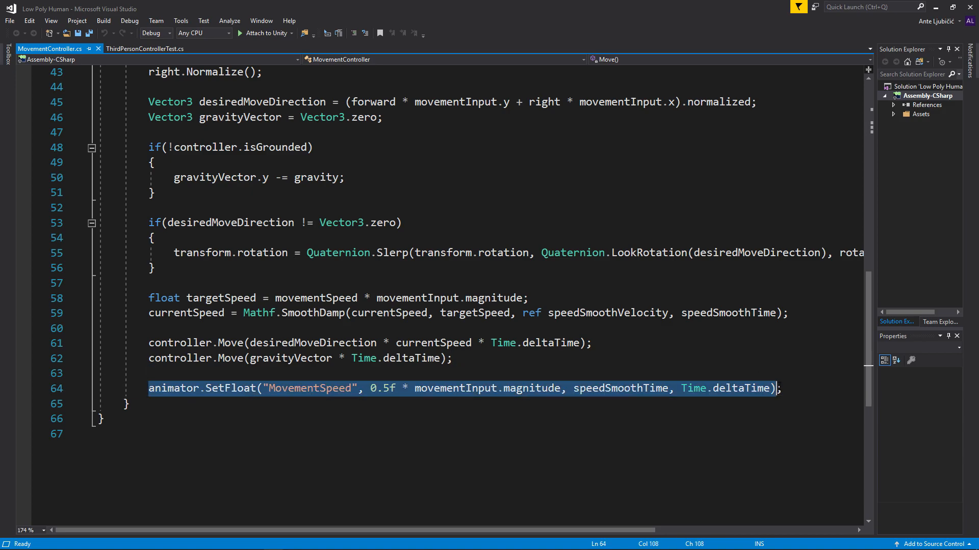
scroll(down, 3)
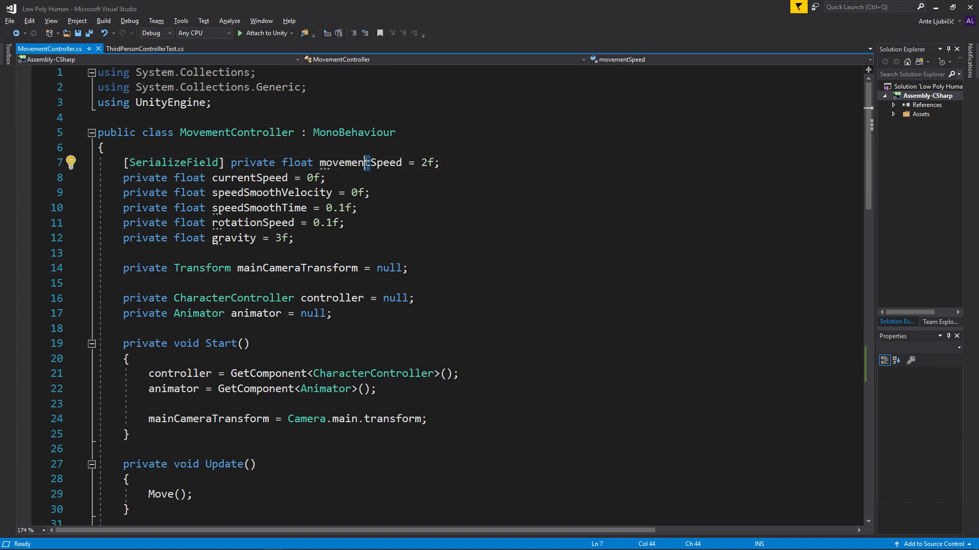
- Use Rename to change the movementSpeed field to walkSpeed throughout the script
double_click(359, 163)
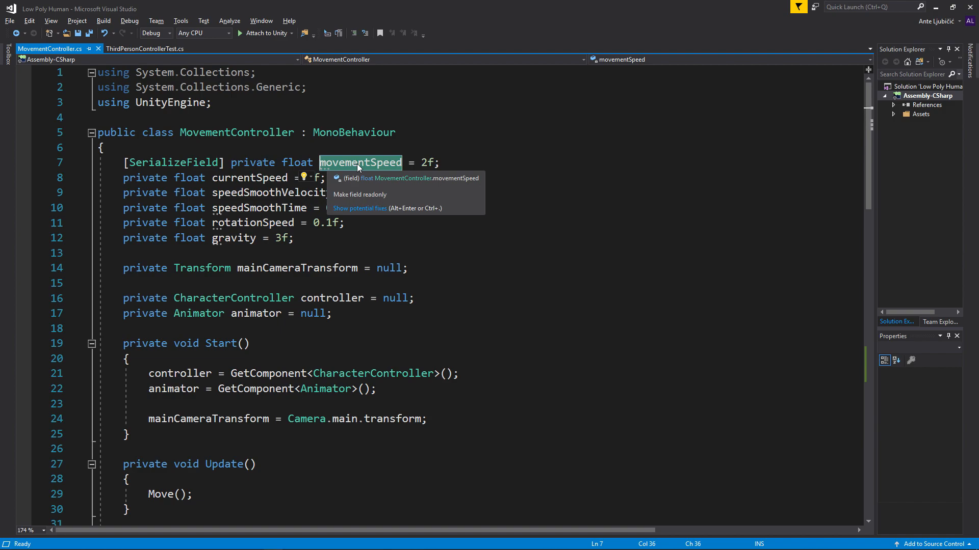
right_click(360, 162)
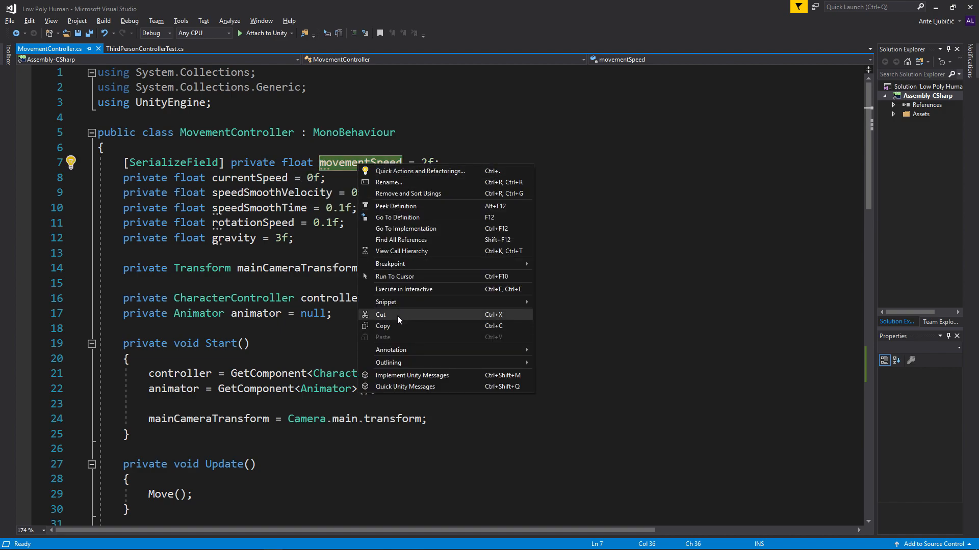
click(388, 182)
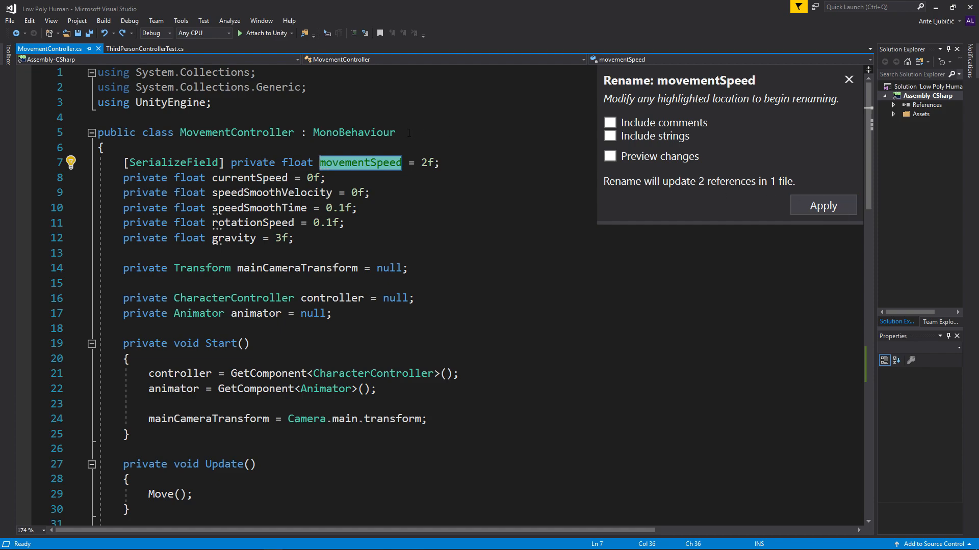
text(walkSpe)
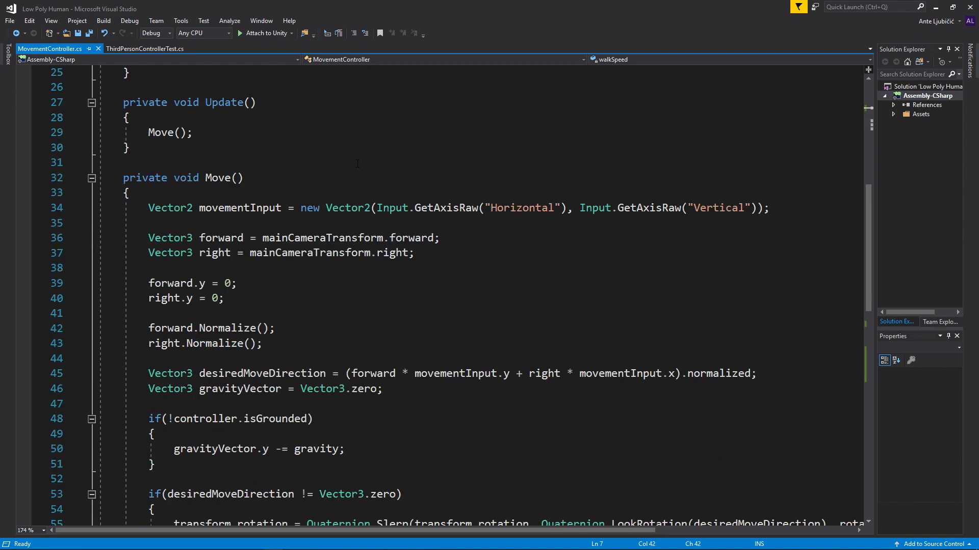
double_click(304, 343)
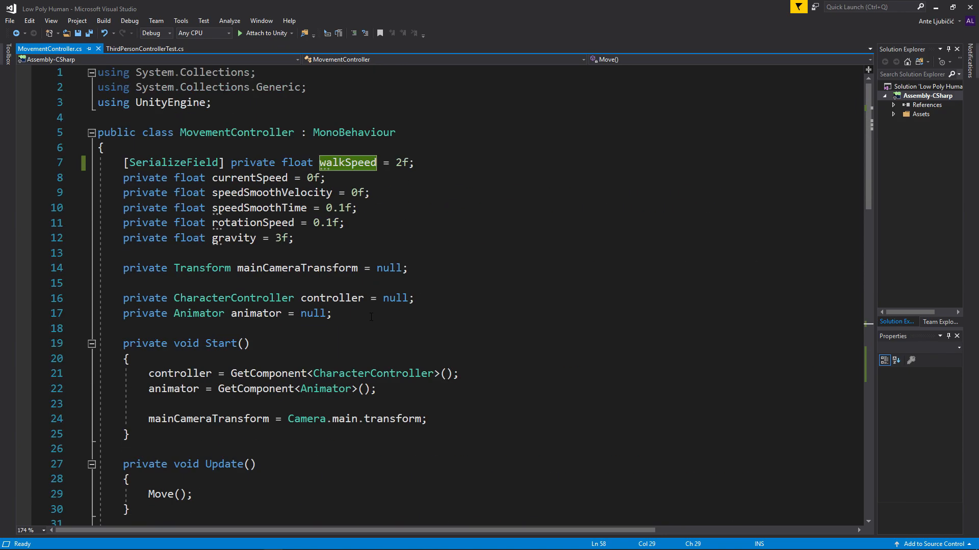
mouse_move(348, 163)
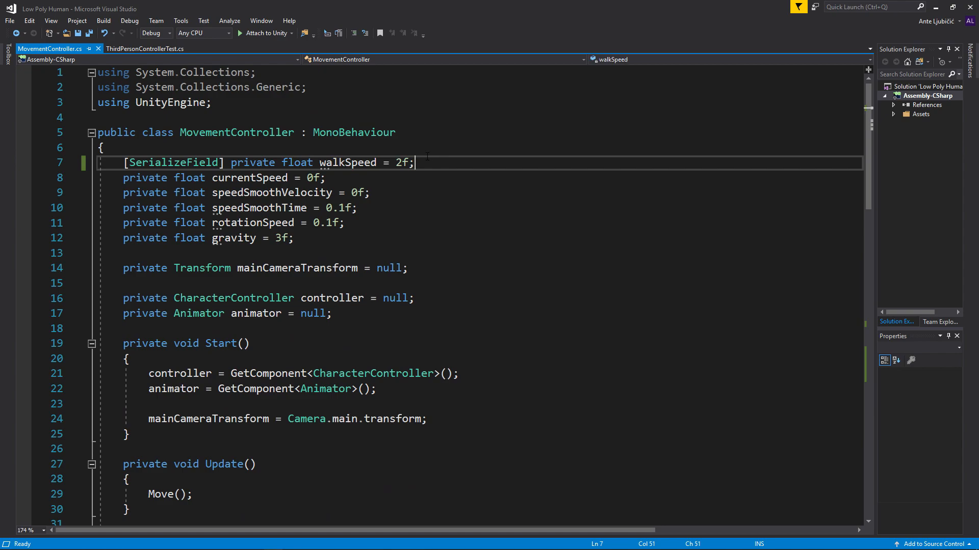
- Declare [SerializeField] private float runSpeed = 4f; beneath walkSpeed
text([SerializeField])
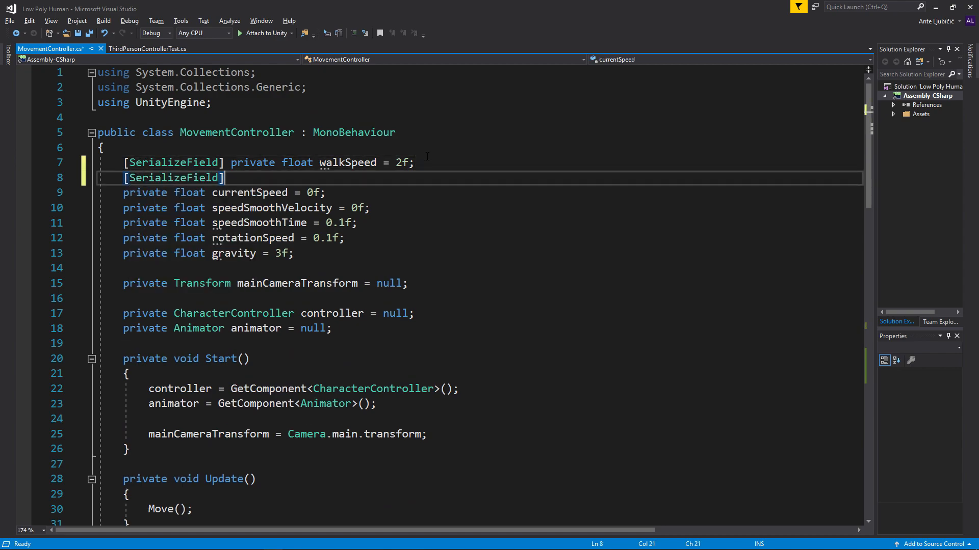
text(private float)
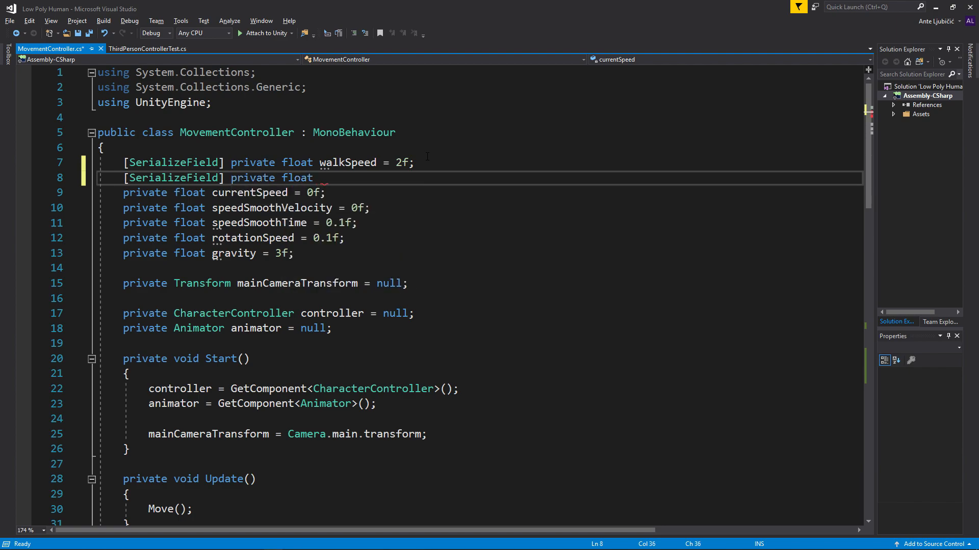
text(runSpeed)
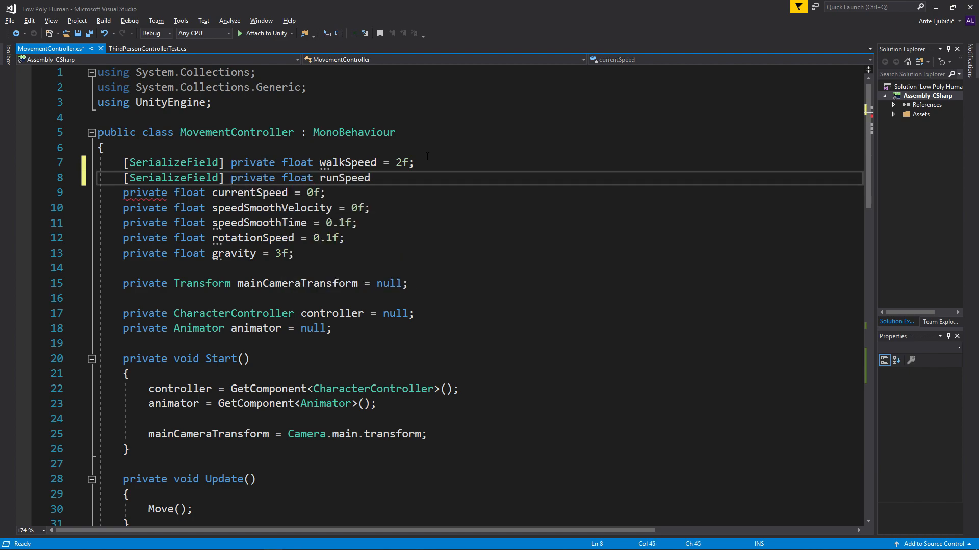
text(=)
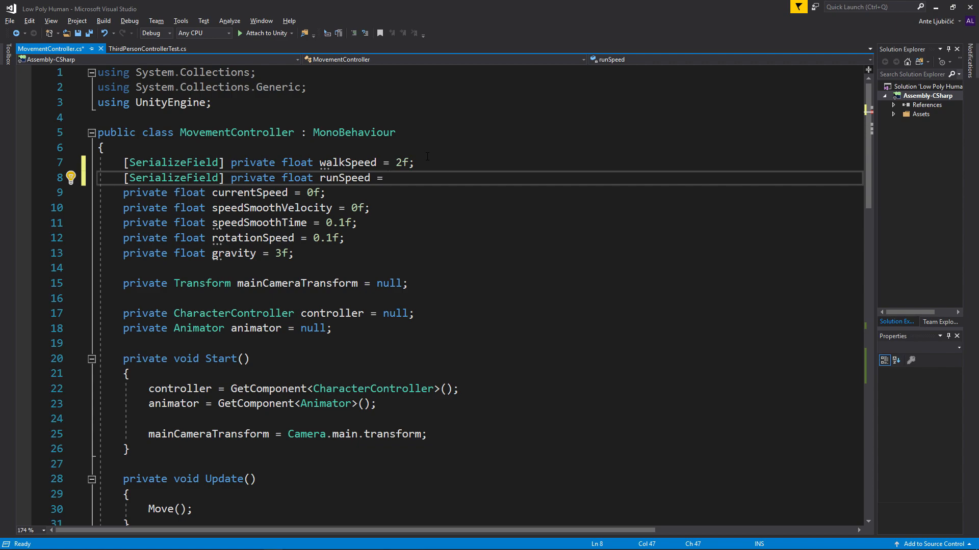
text(4f;)
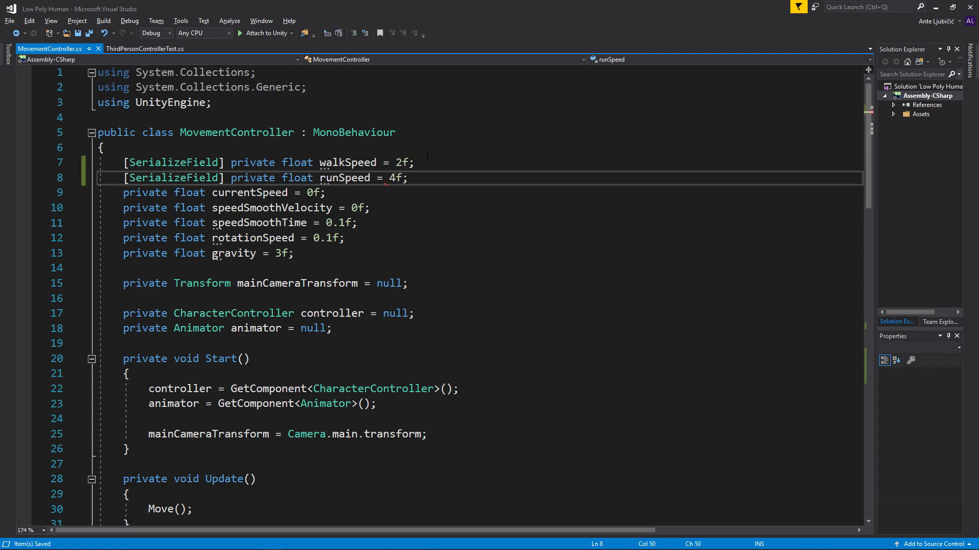
scroll(down, 3)
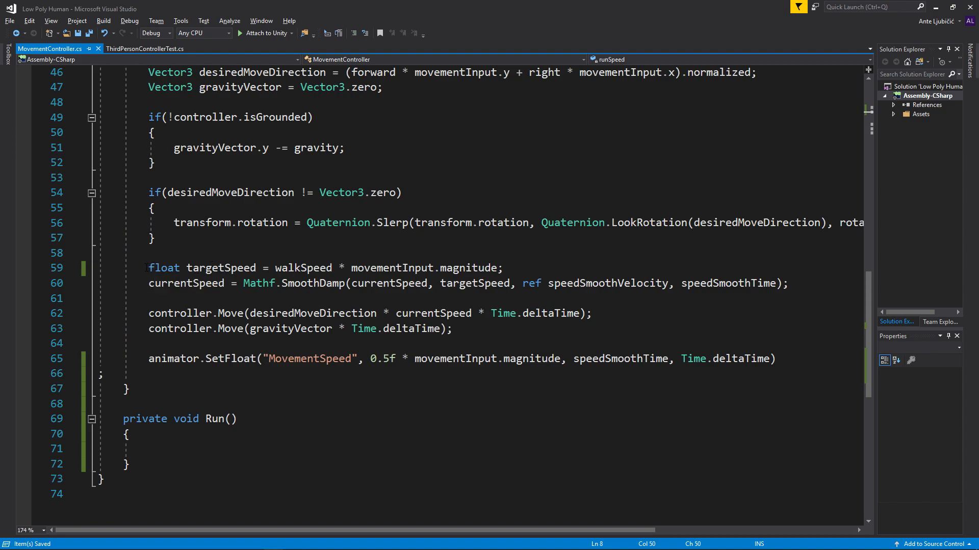
- Write an if (Input.GetKey(KeyCode.LeftShift)) check in Move above the targetSpeed use
double_click(303, 268)
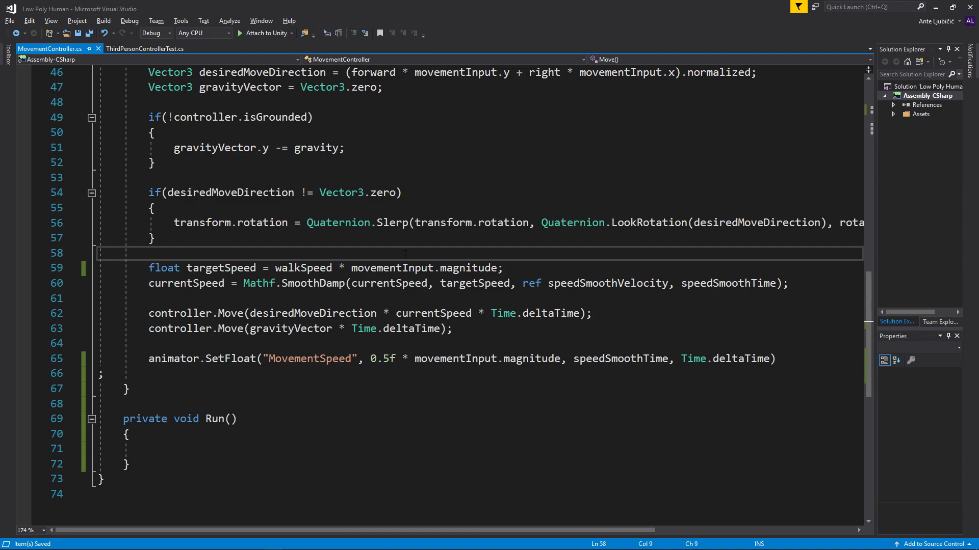
text(if()
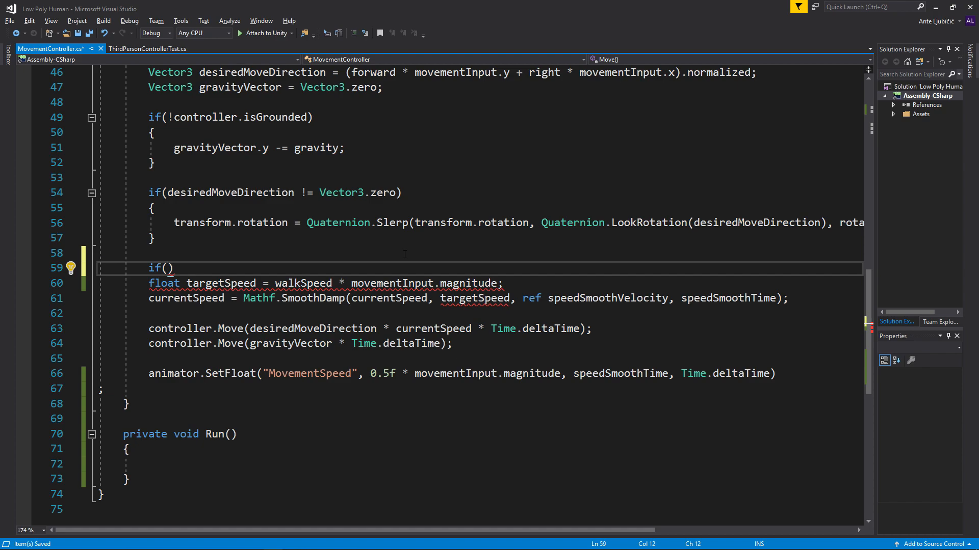
text(inu)
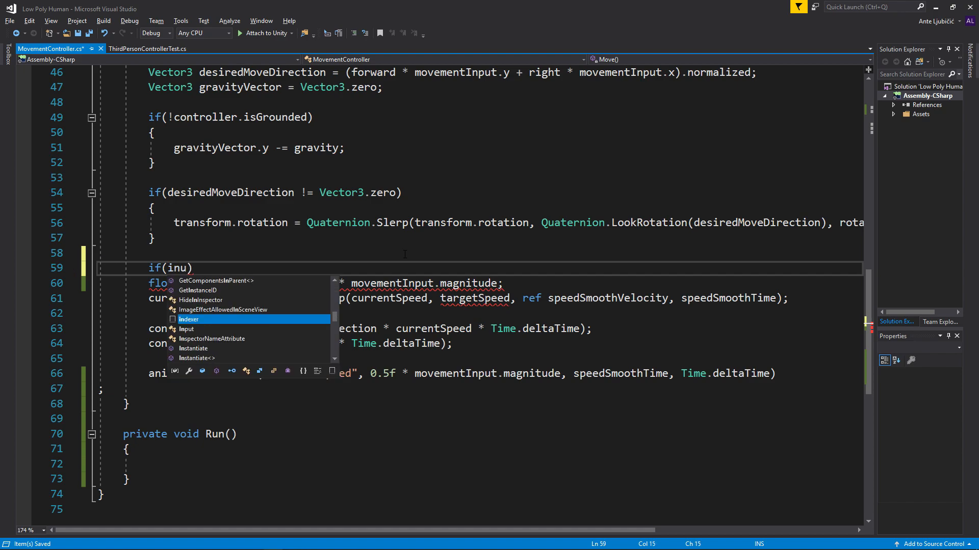
text(nput.g)
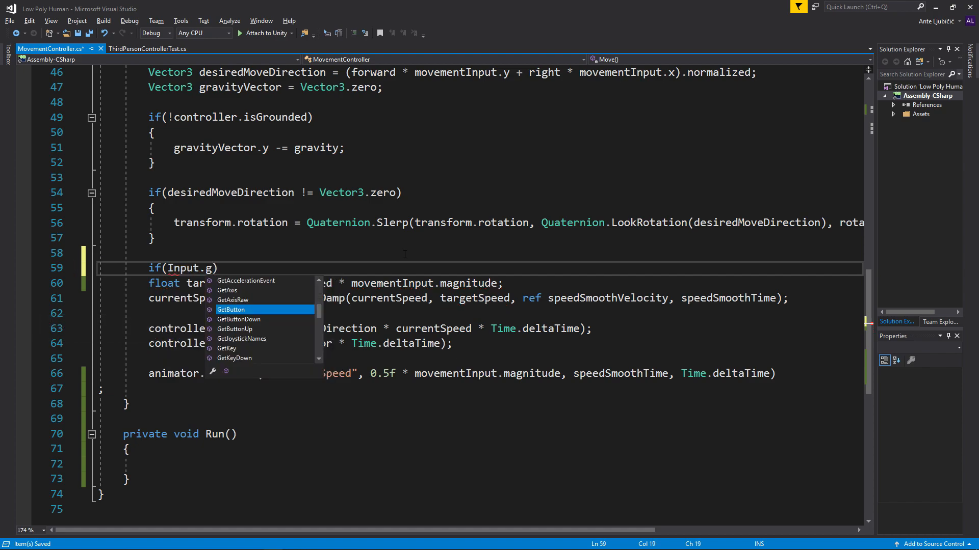
text(etKey(ke)
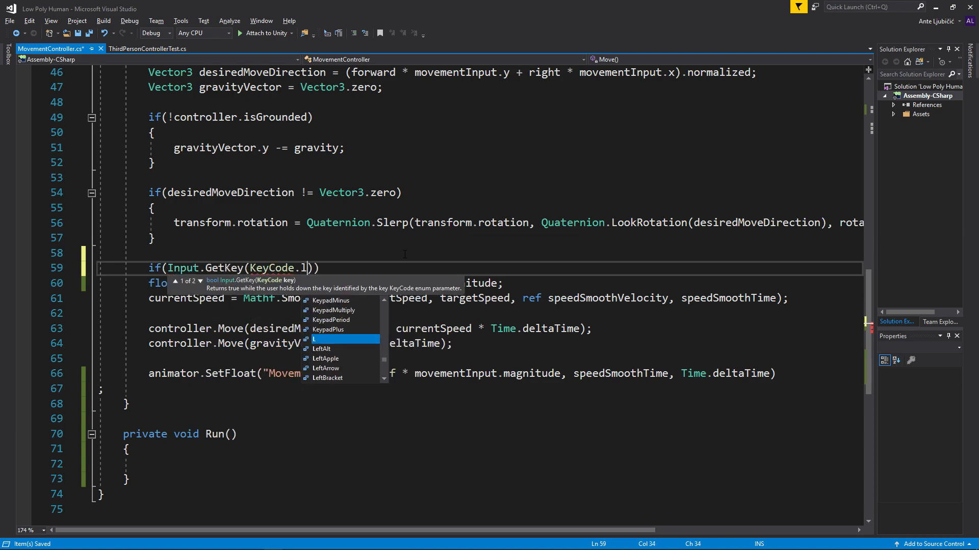
text(LeftShift)
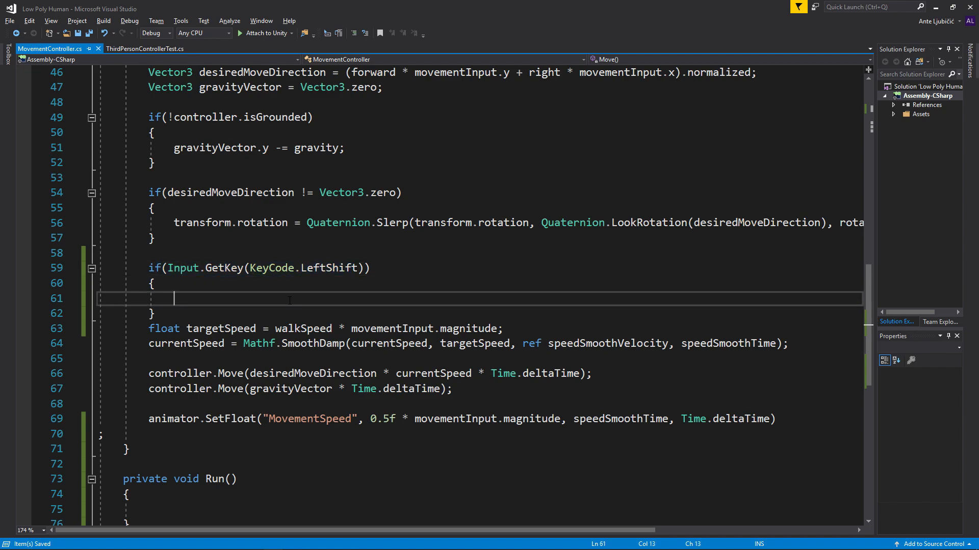
text(K)
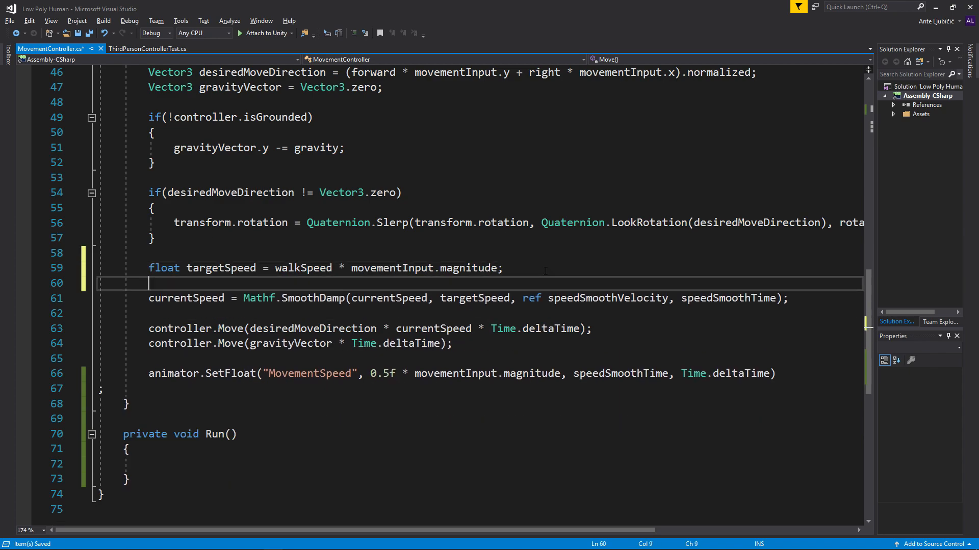
text(if (Input.GetKey(KeyCode.LeftShift)))
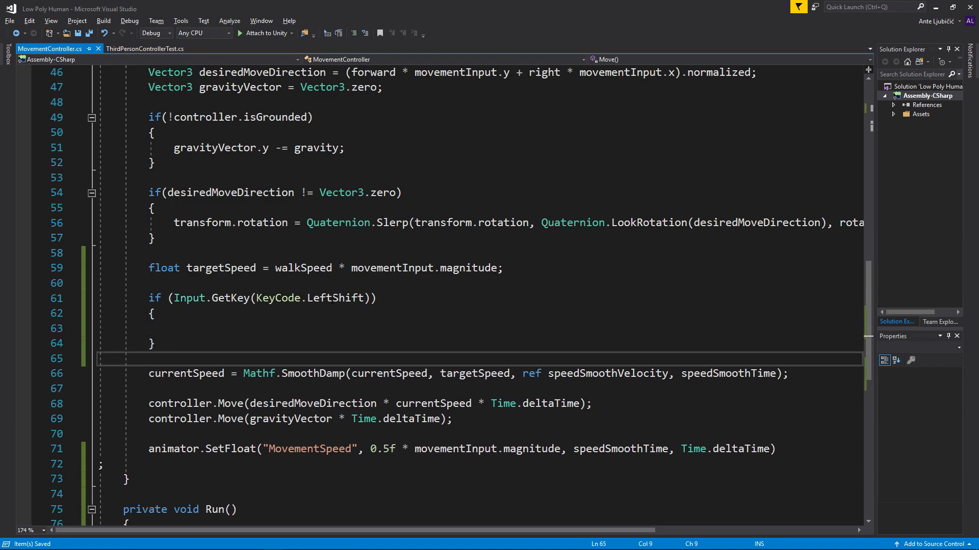
- Inside the LeftShift block, assign targetSpeed = runSpeed * movementInput.magnitude;
click(345, 268)
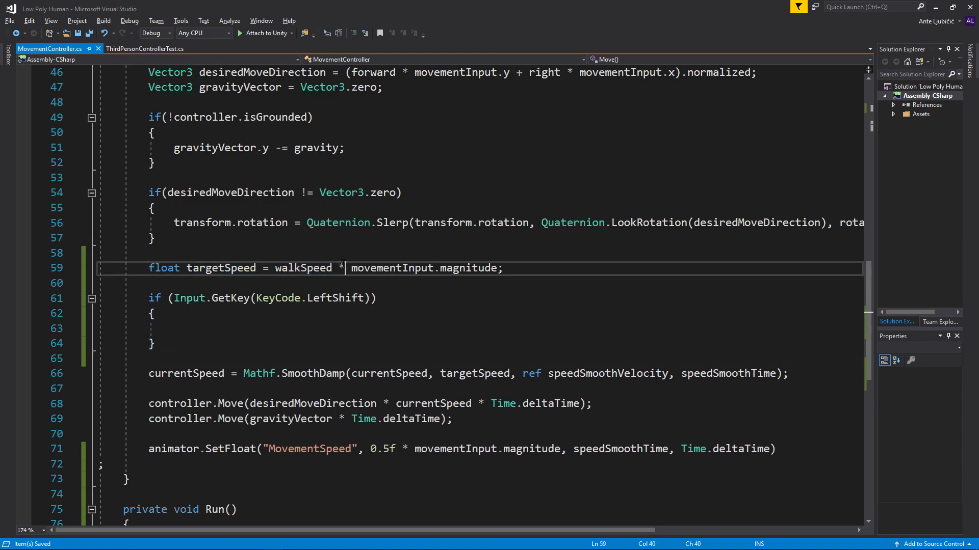
text(targetSpeed = s)
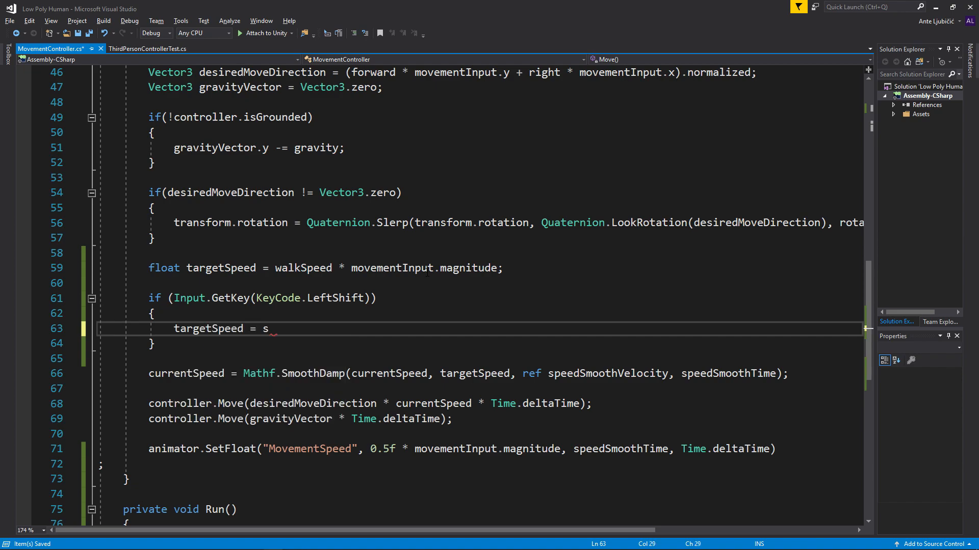
text(unSpeed * m)
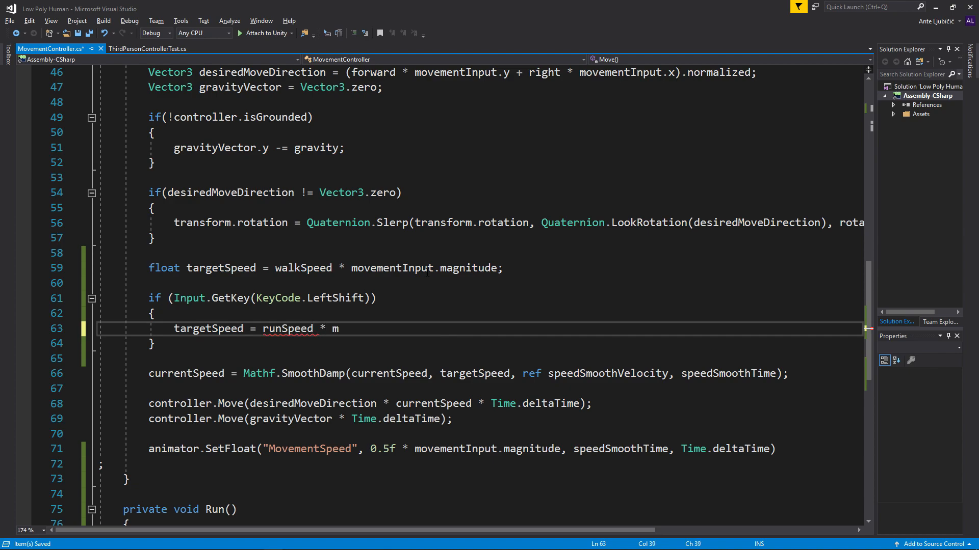
text(ovementInput.)
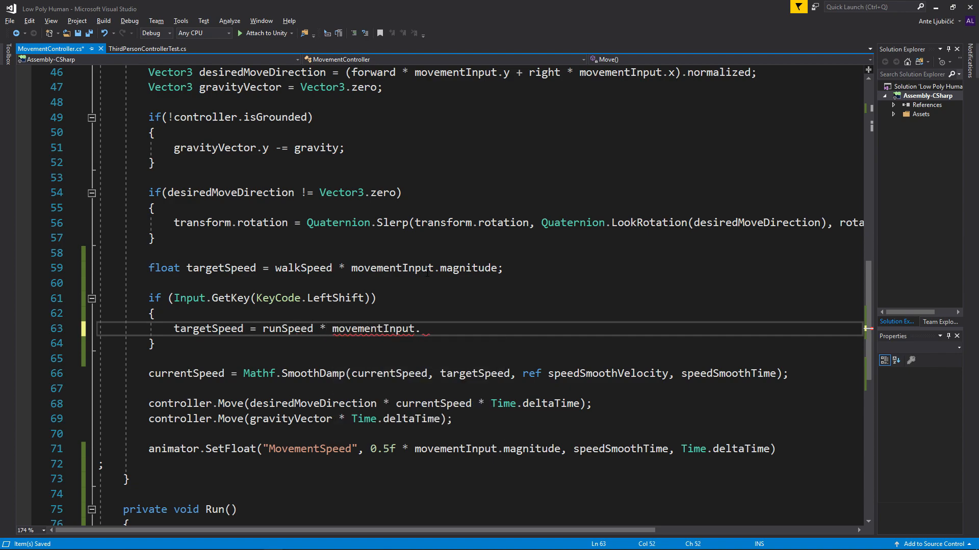
text(magnitude;)
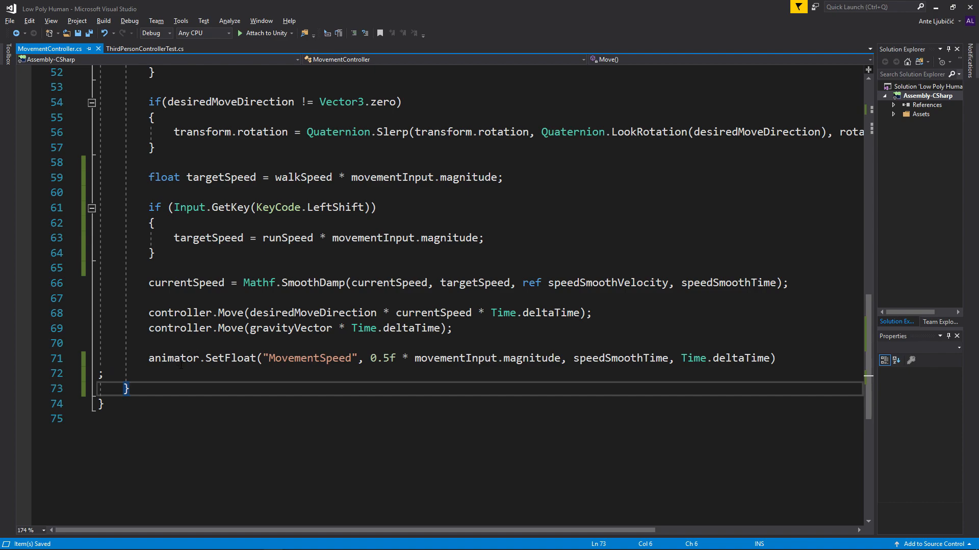
- Add a LeftShift check after SetFloat holding a copied MovementSpeed SetFloat with multiplier 1f
text(if()
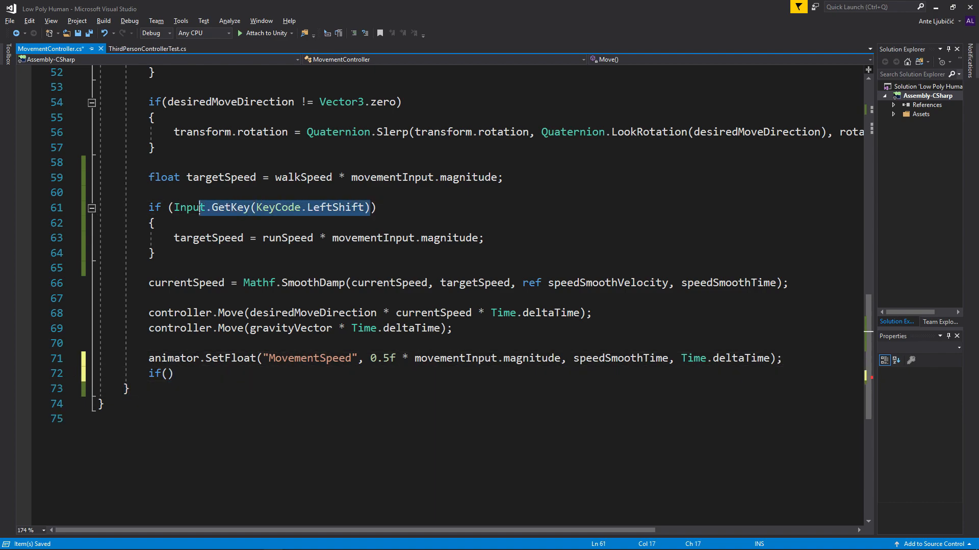
text(Input.GetKey(KeyCode.LeftShift))
text({)
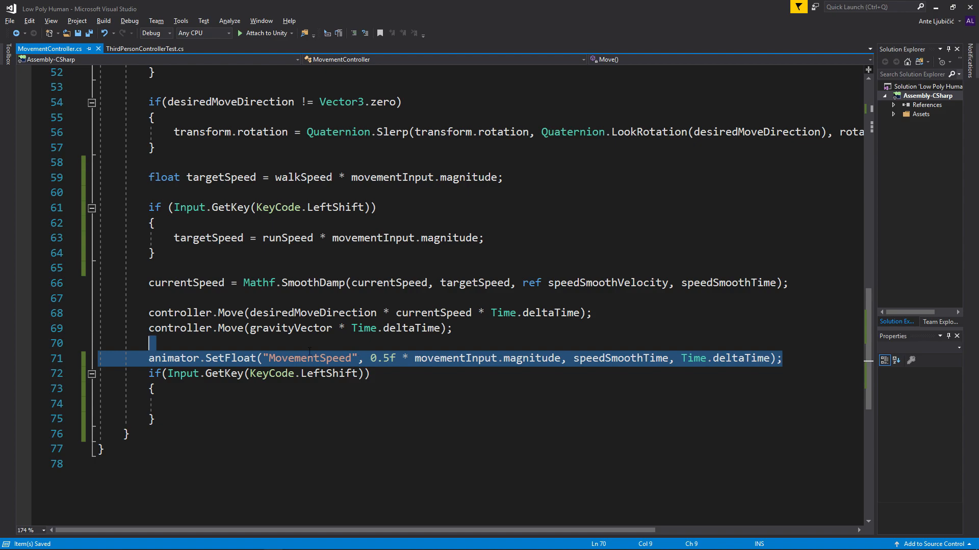
key(ctrl+v)
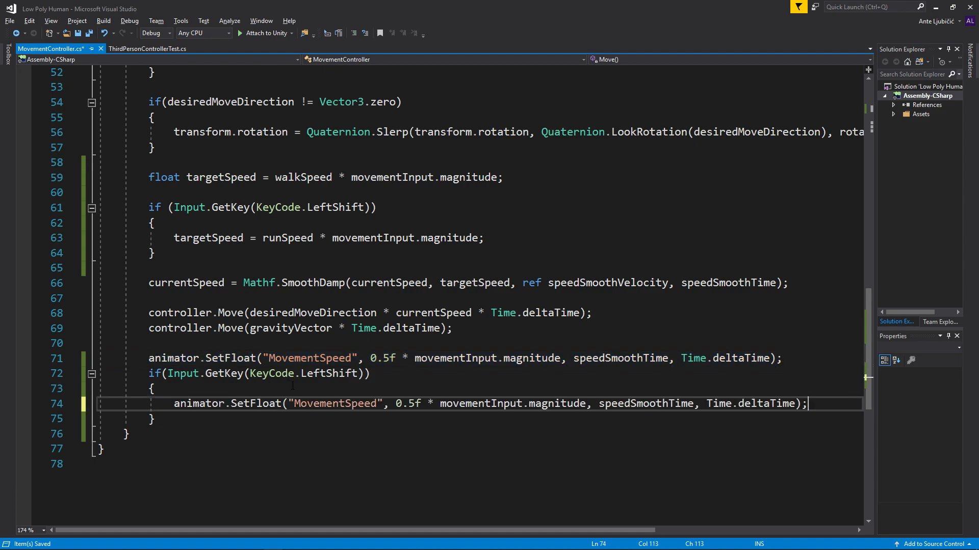
double_click(407, 404)
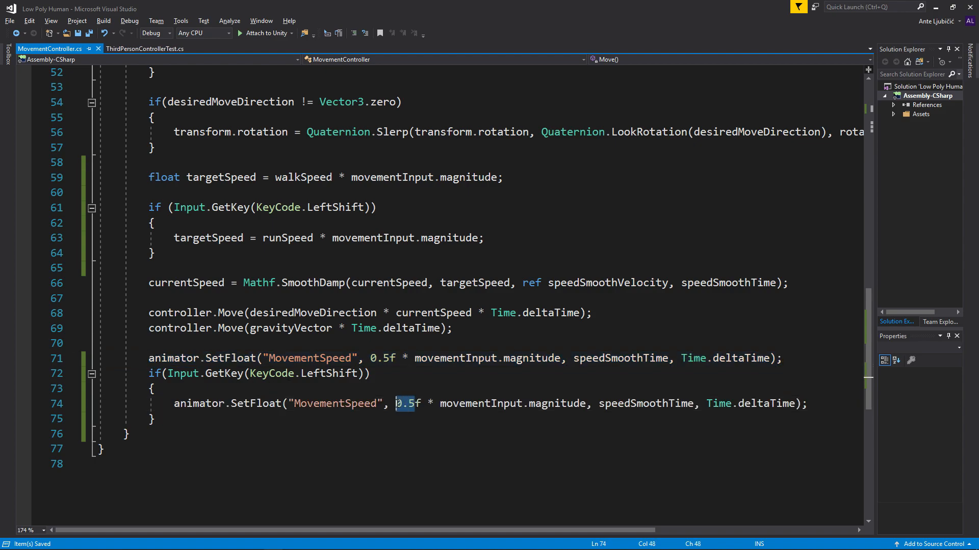
text(1)
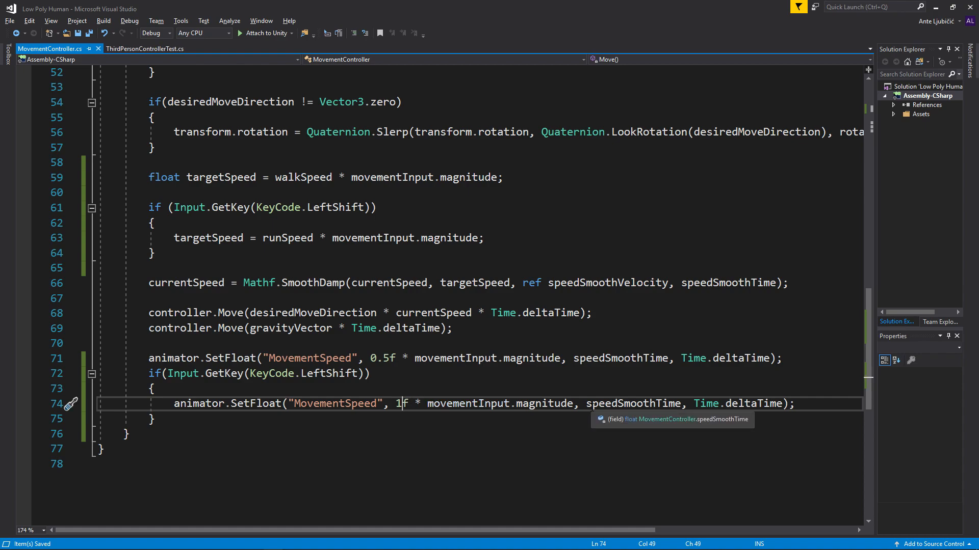